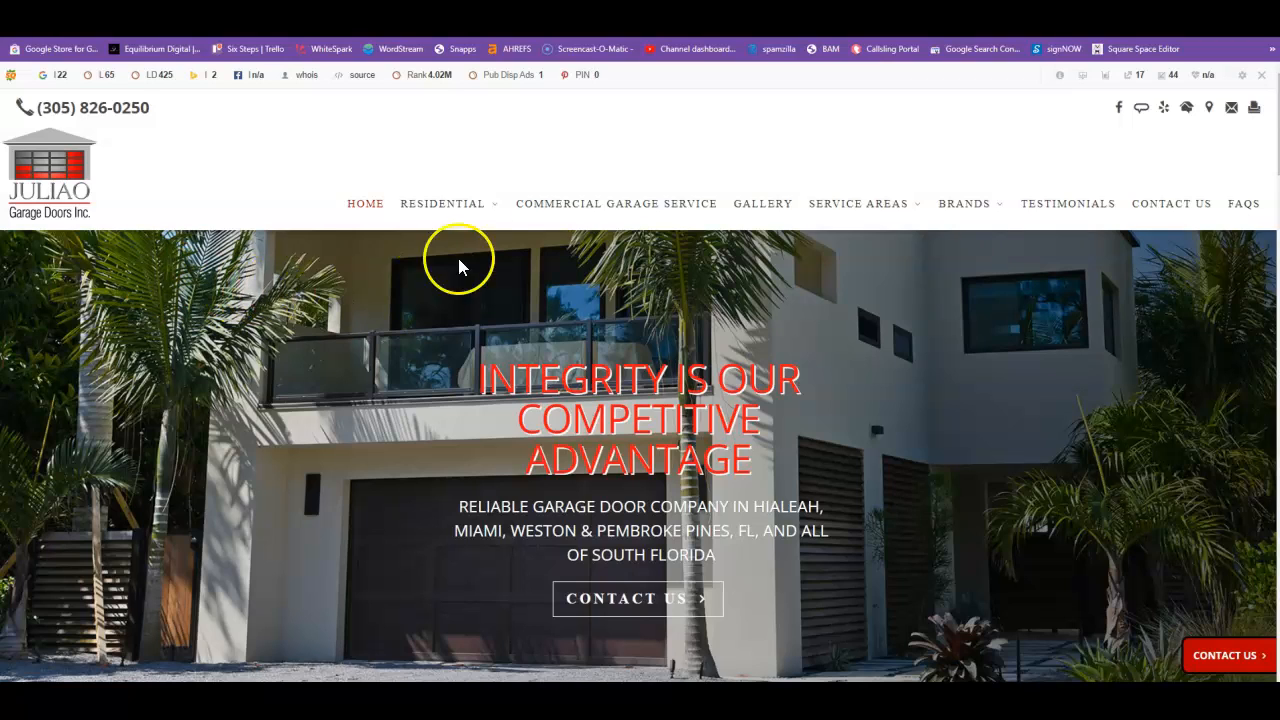
# - Scroll through the juliaogaragedoors.com homepage to review its content and sections
pyautogui.scroll(-3)
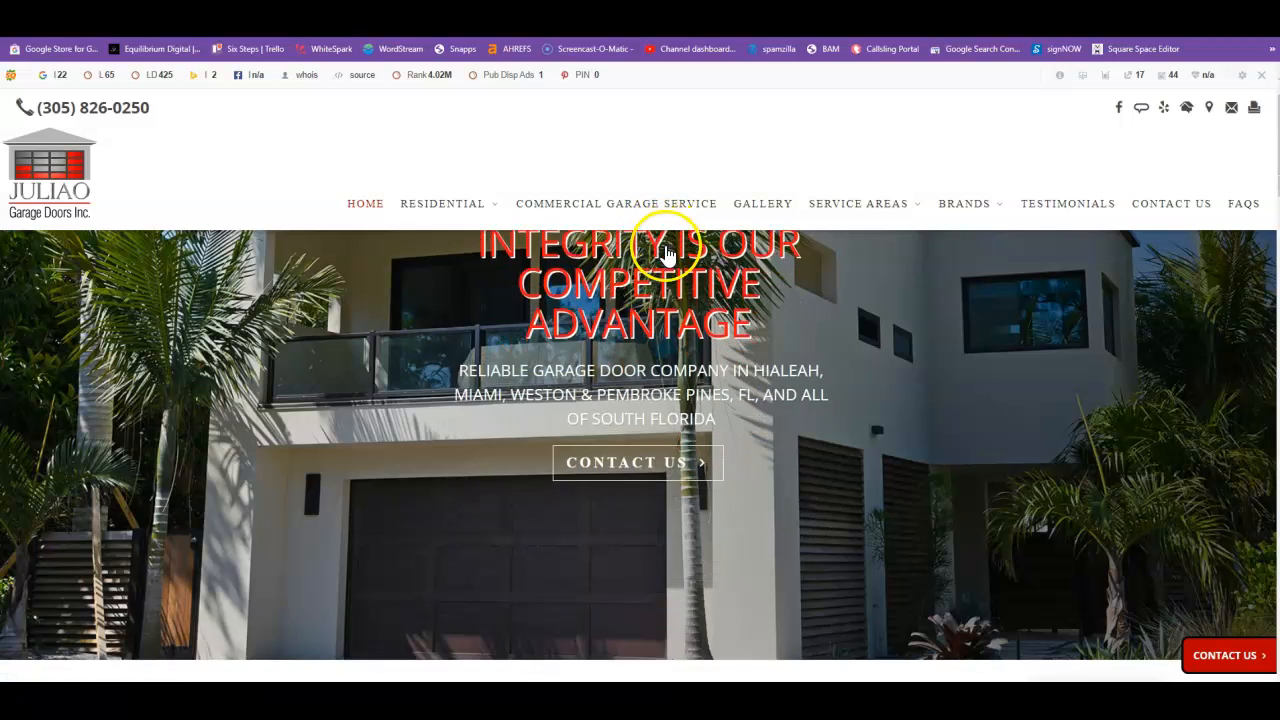
pyautogui.scroll(-3)
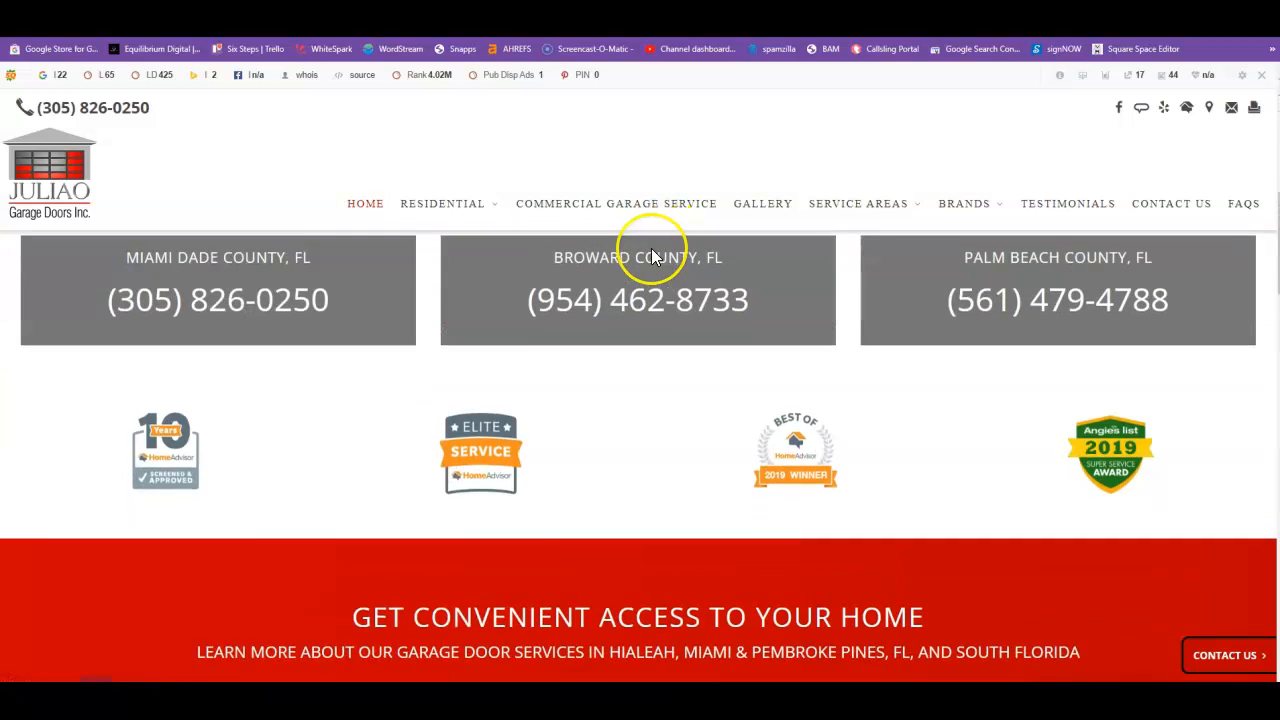
pyautogui.scroll(-3)
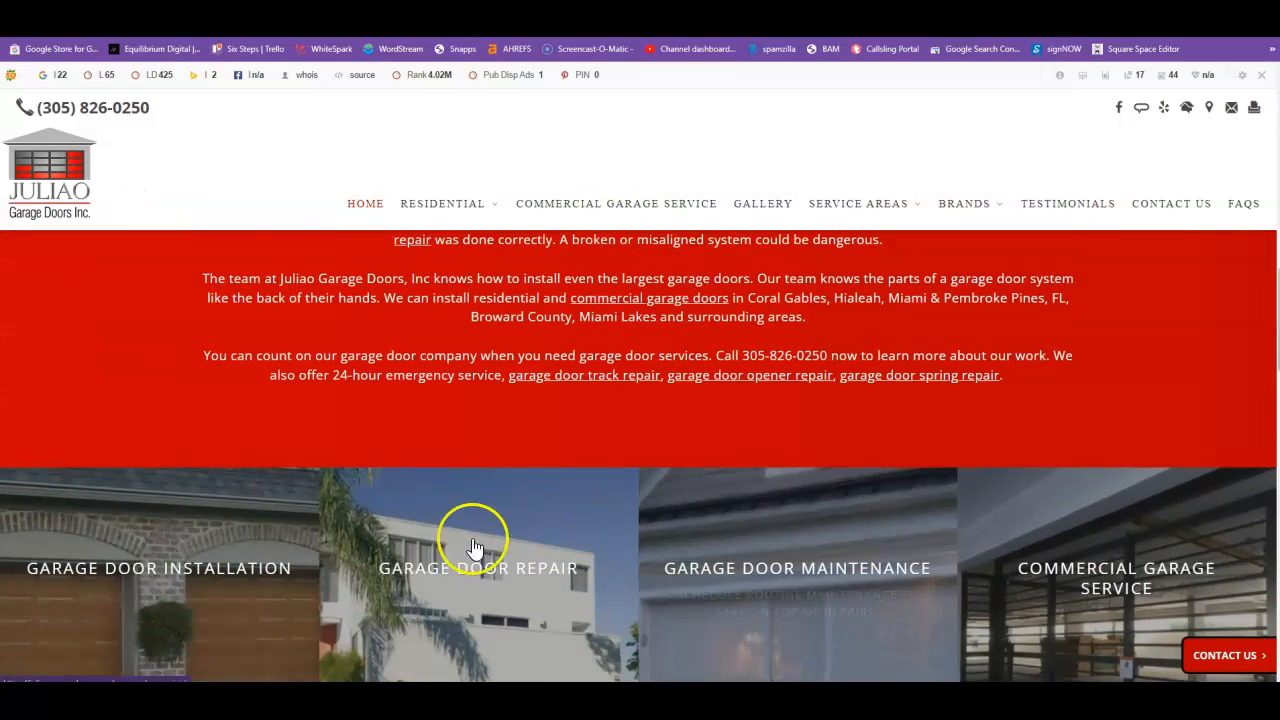
pyautogui.scroll(-3)
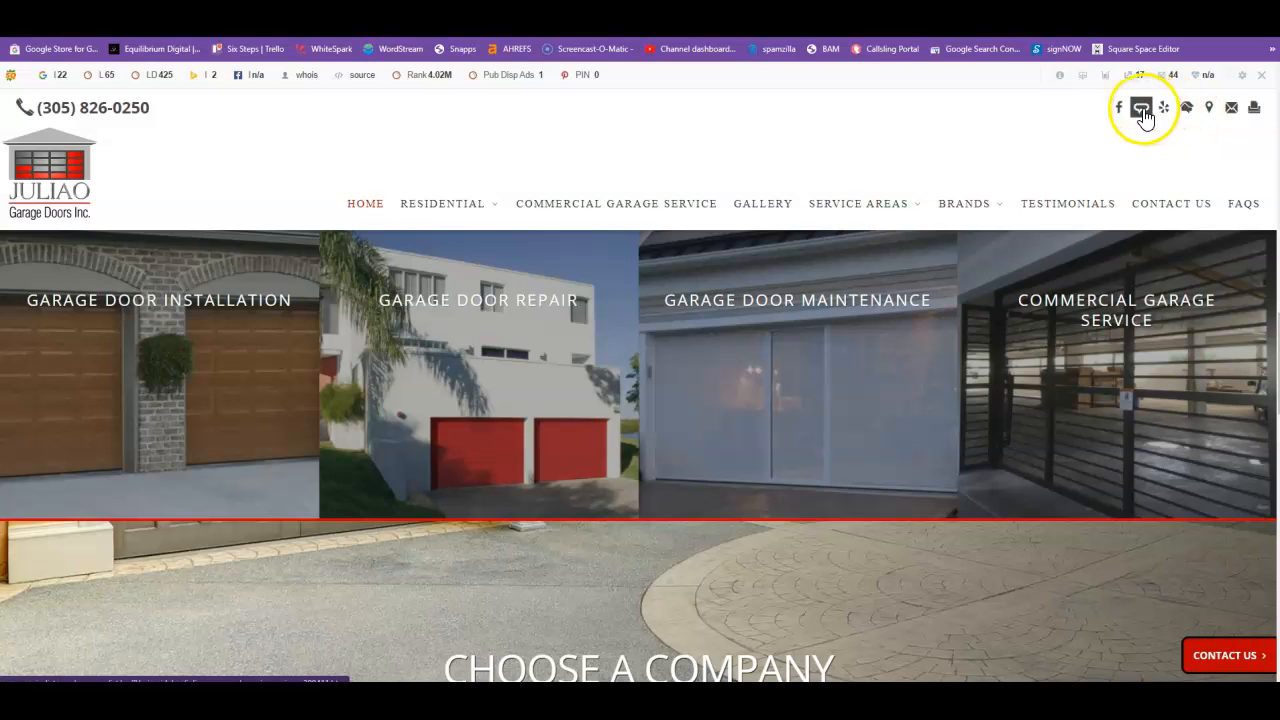
pyautogui.scroll(-3)
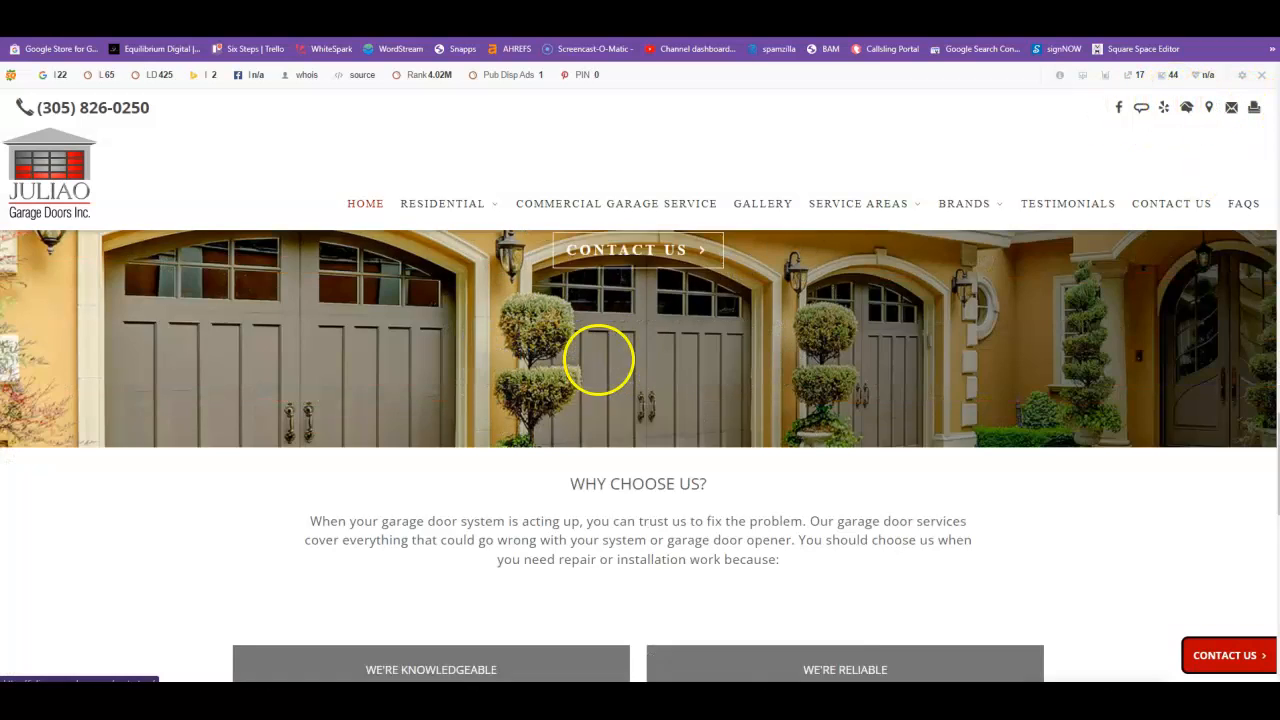
pyautogui.scroll(-3)
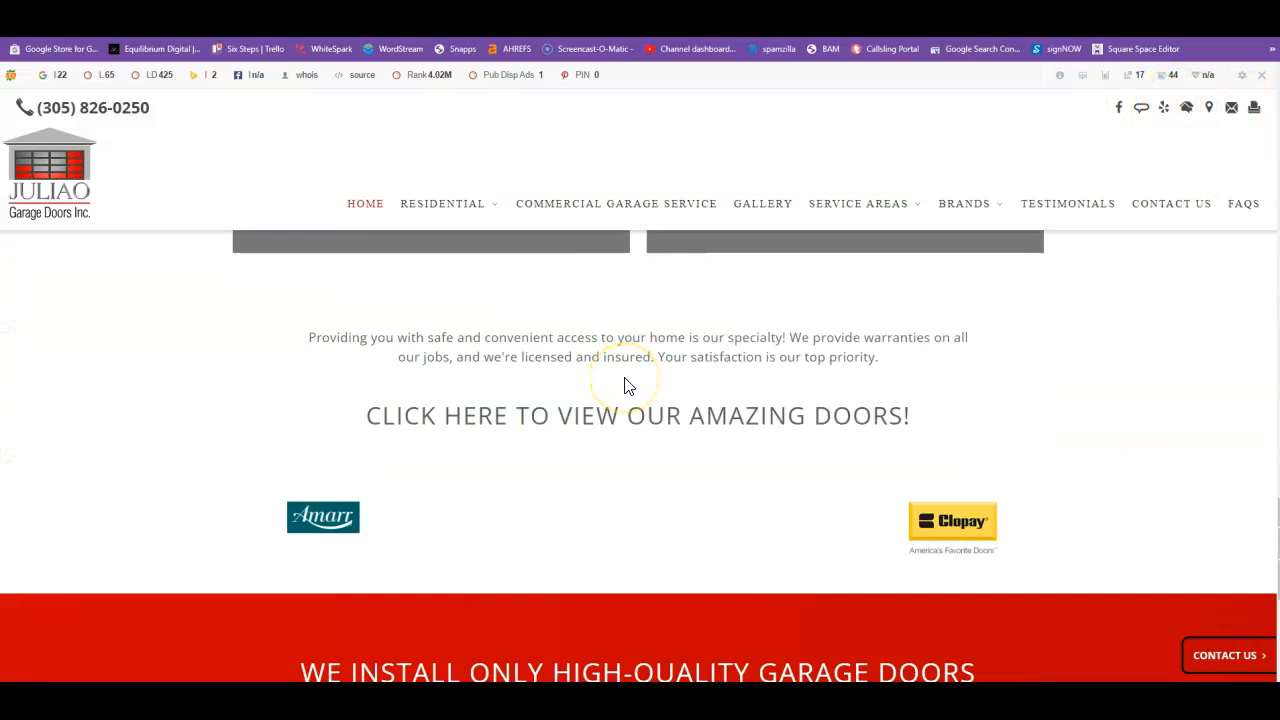
pyautogui.scroll(-3)
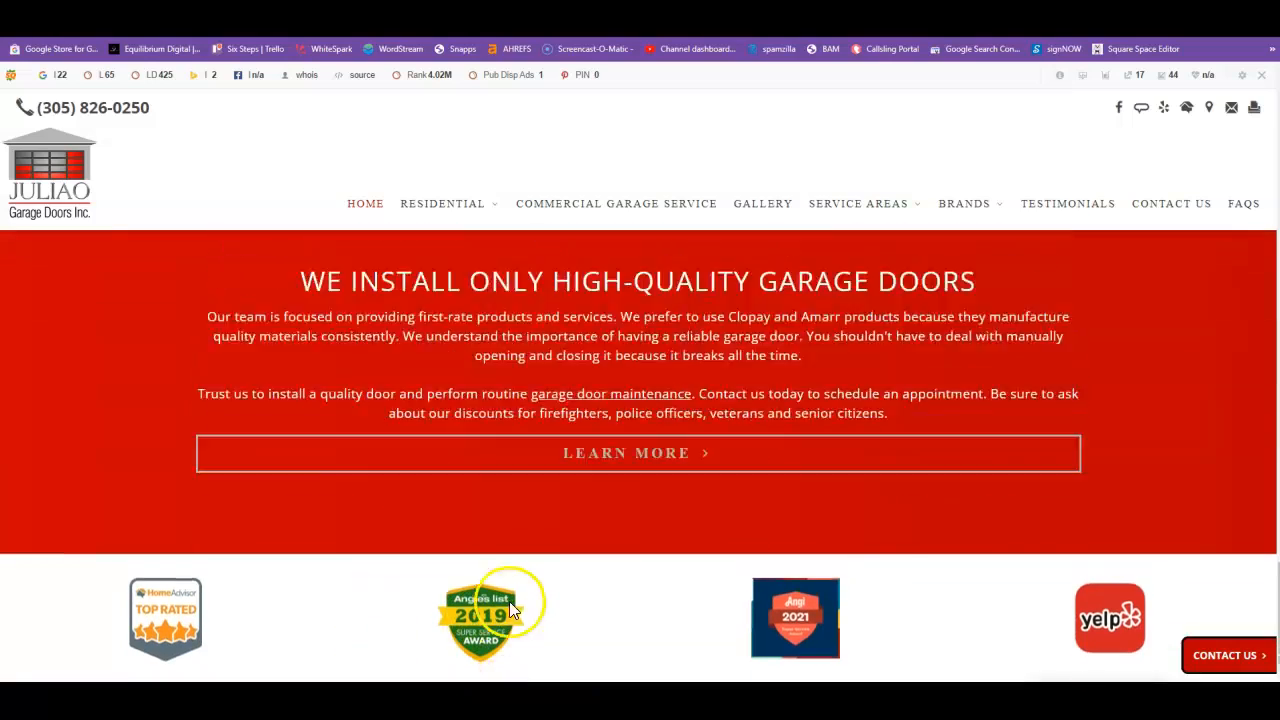
pyautogui.scroll(-3)
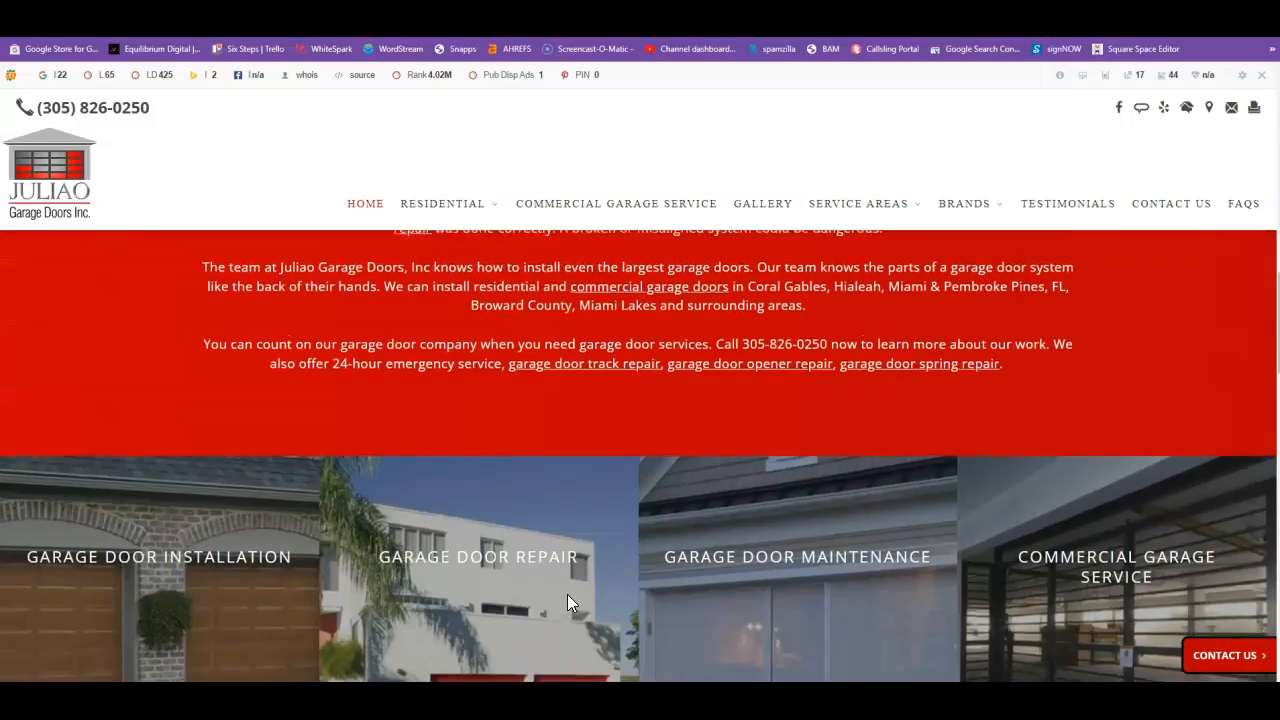
pyautogui.scroll(3)
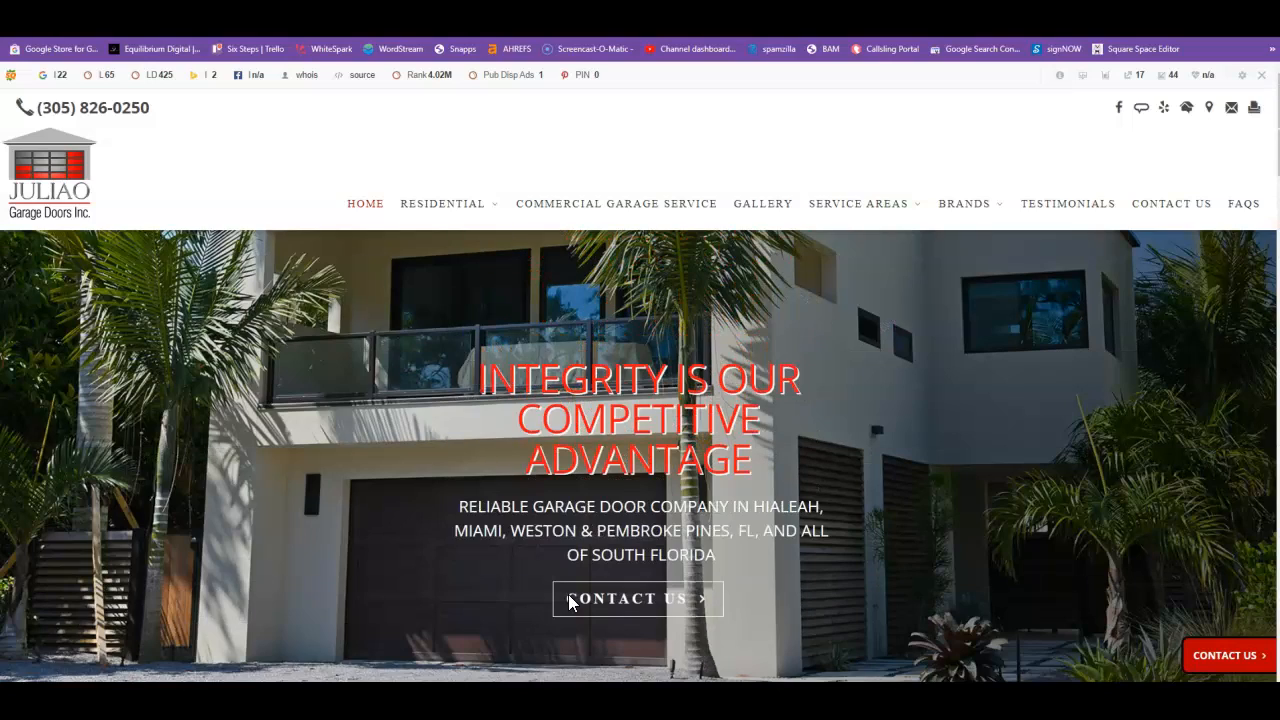
pyautogui.scroll(-3)
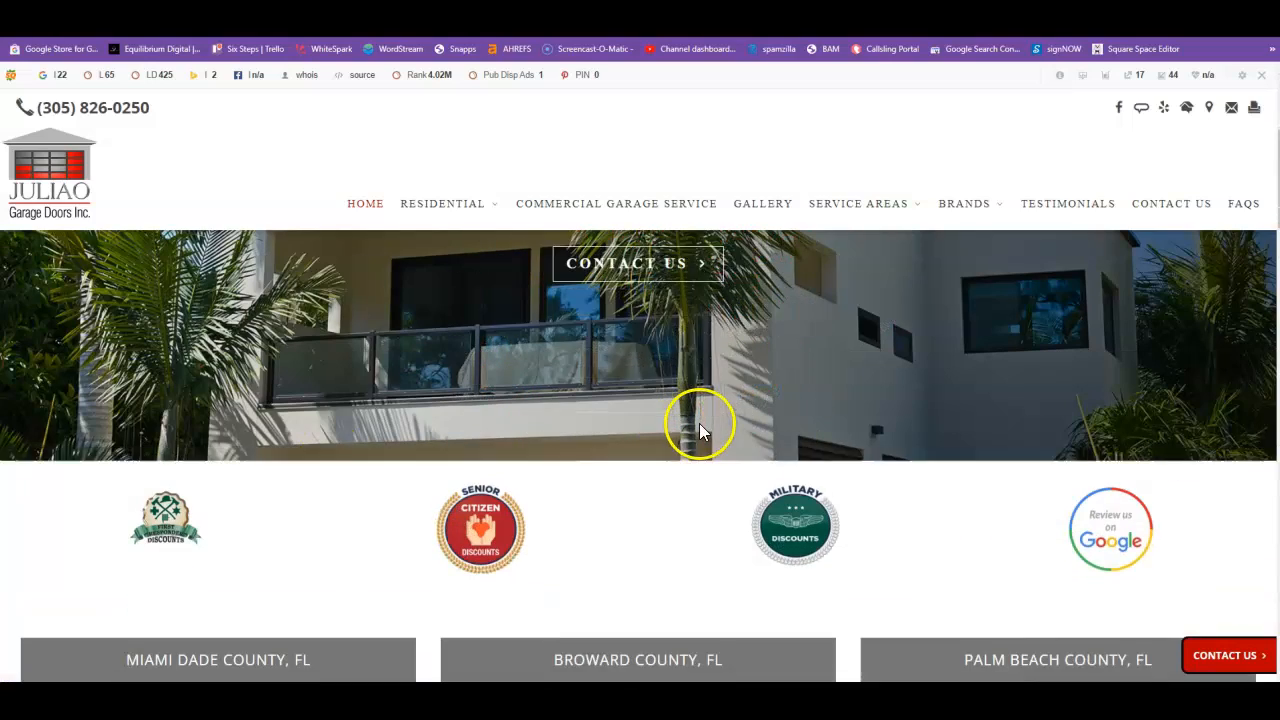
pyautogui.scroll(-3)
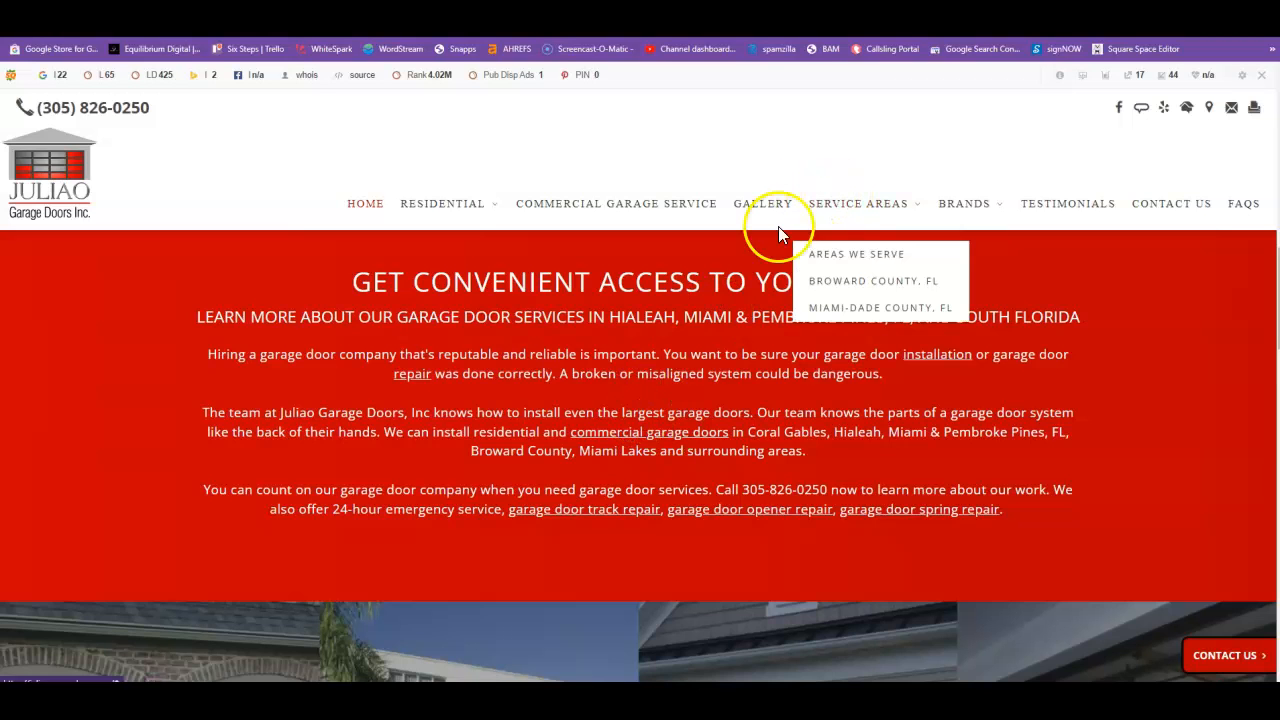
pyautogui.scroll(-3)
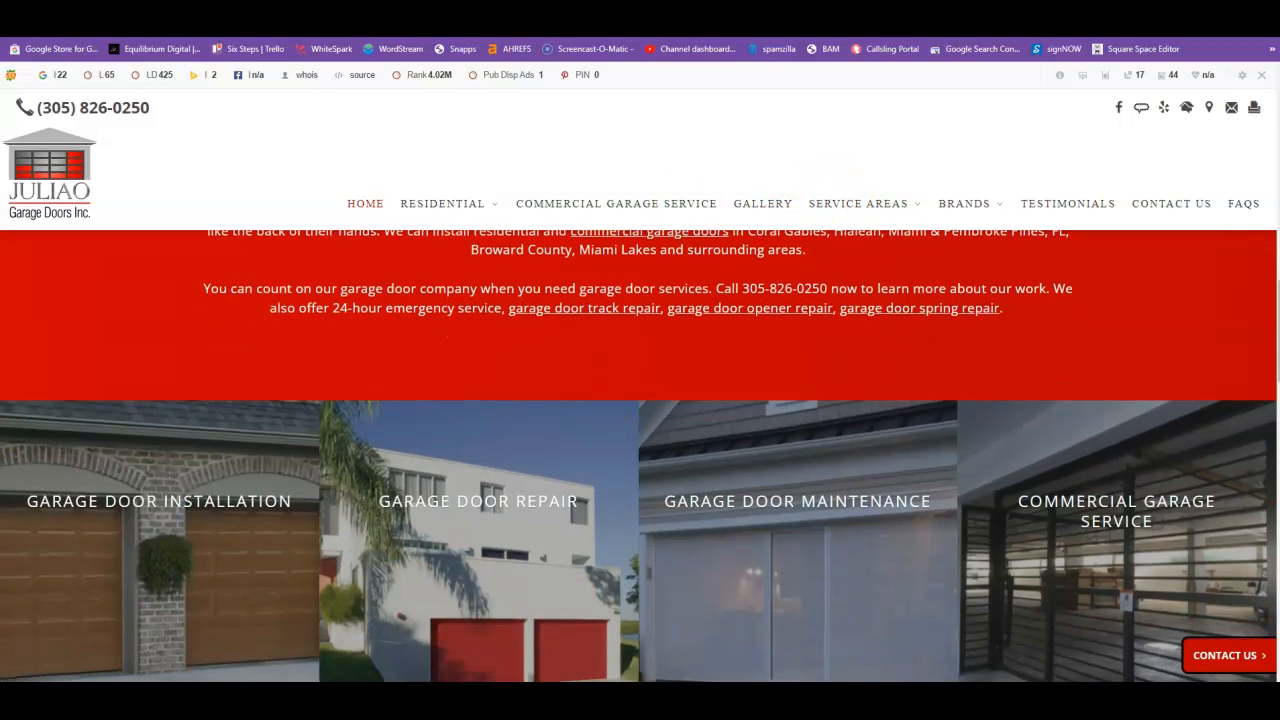
# - Bring up the SEOquake page info report showing 679 words and keyword density led by 'garage'
pyautogui.click(862, 108)
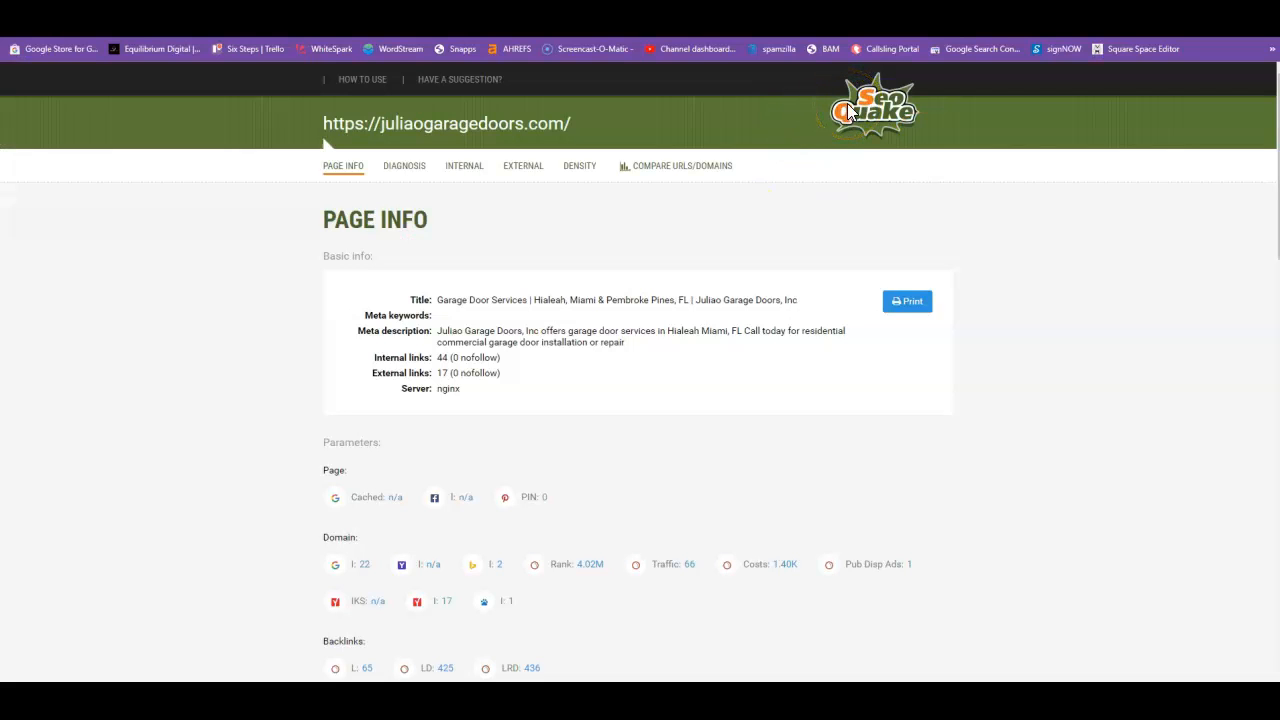
pyautogui.scroll(-3)
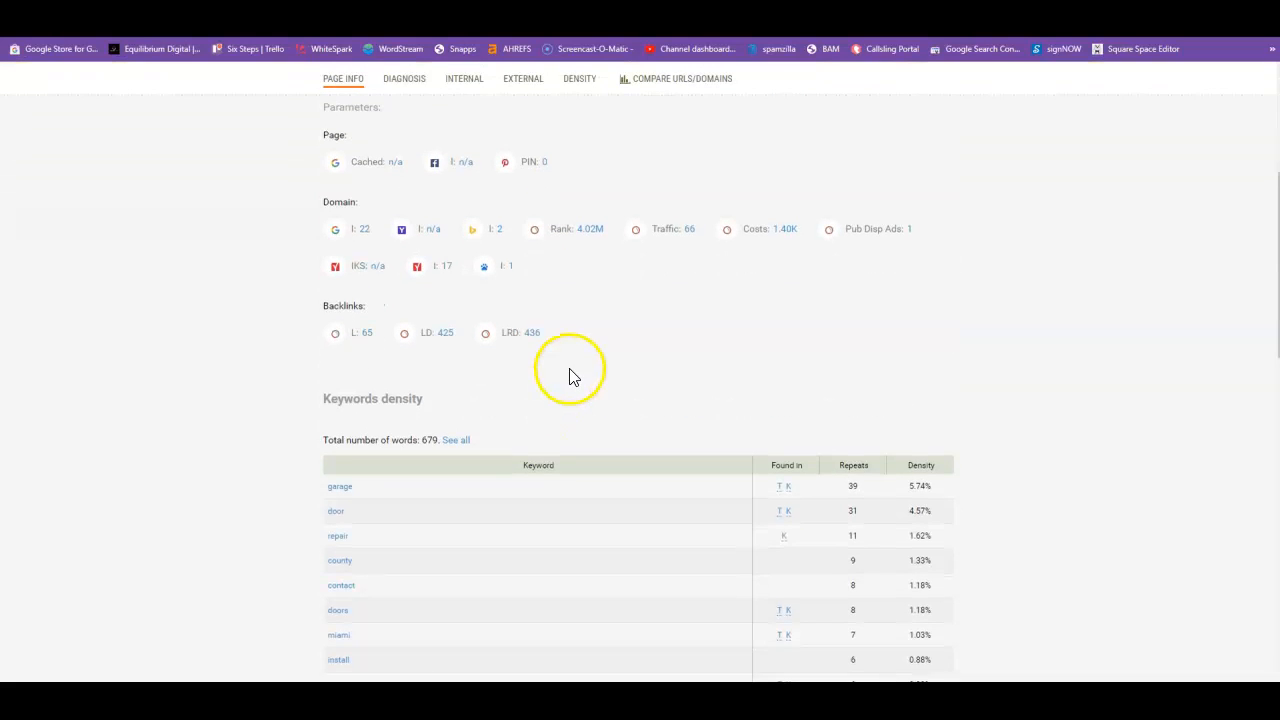
pyautogui.click(456, 440)
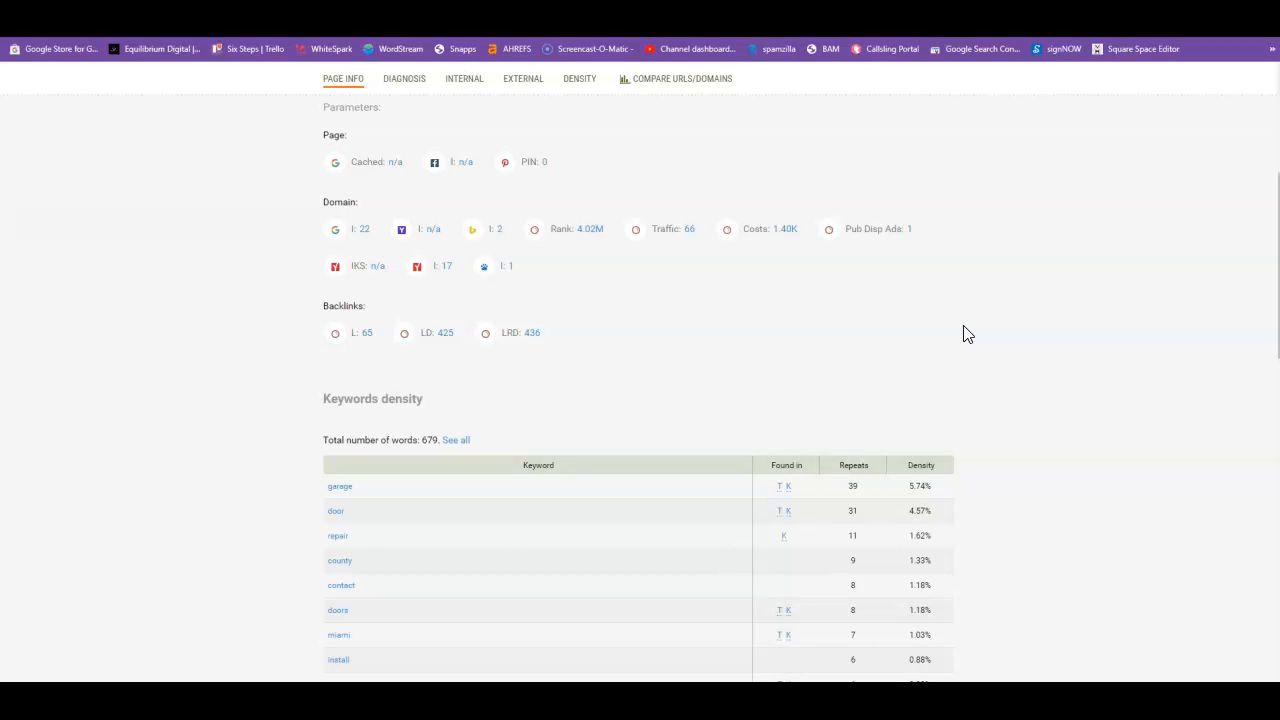
pyautogui.moveTo(964, 330)
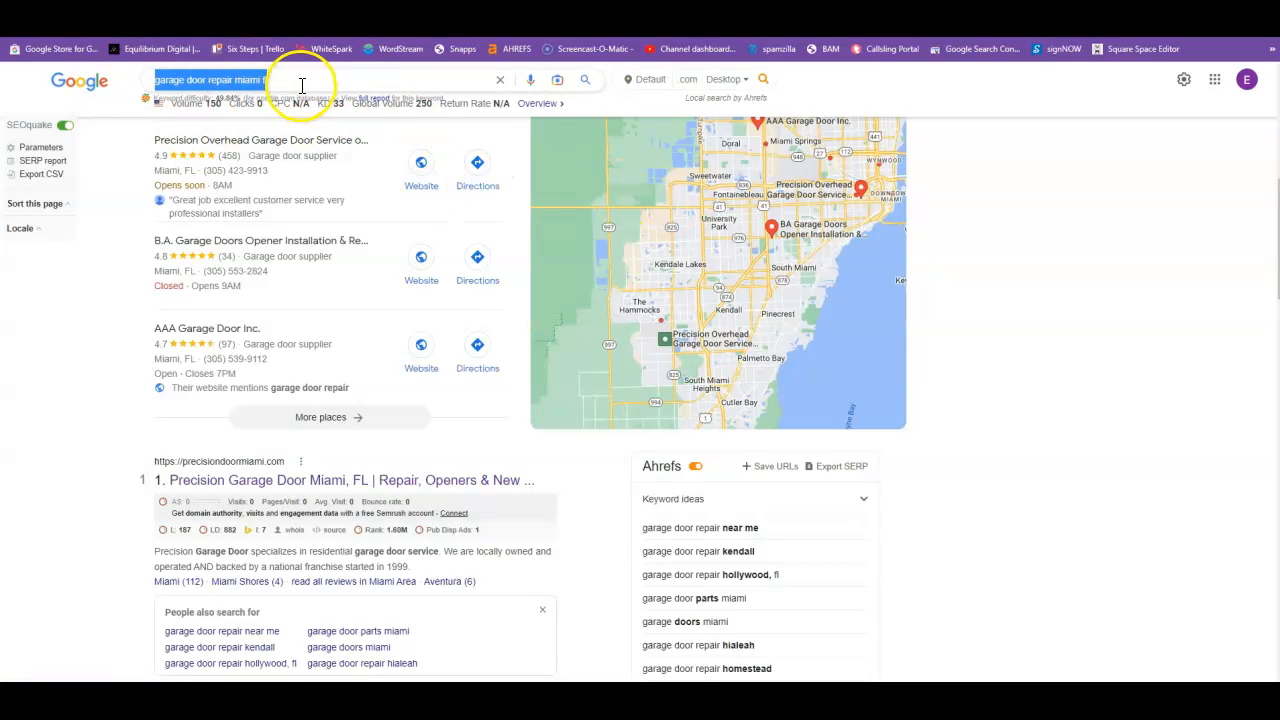
# - Select the 'garage door repair miami fl' query in the Google search box
pyautogui.click(300, 80)
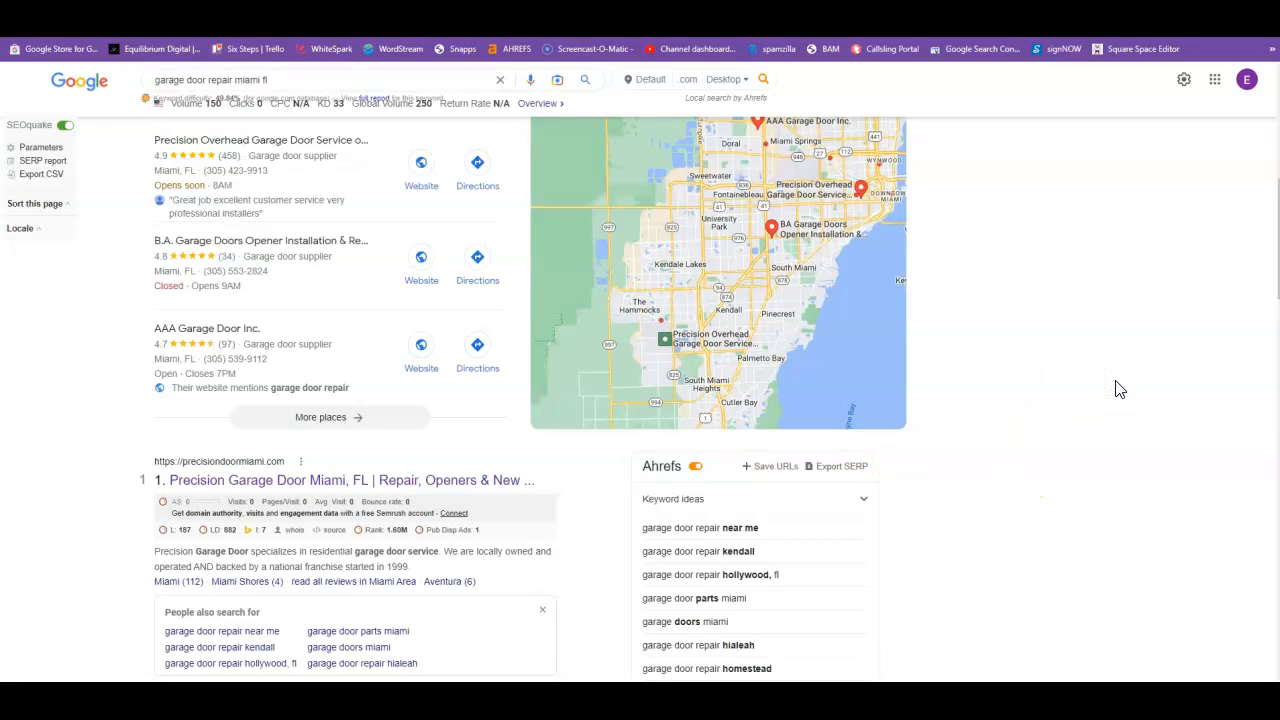
pyautogui.click(278, 80)
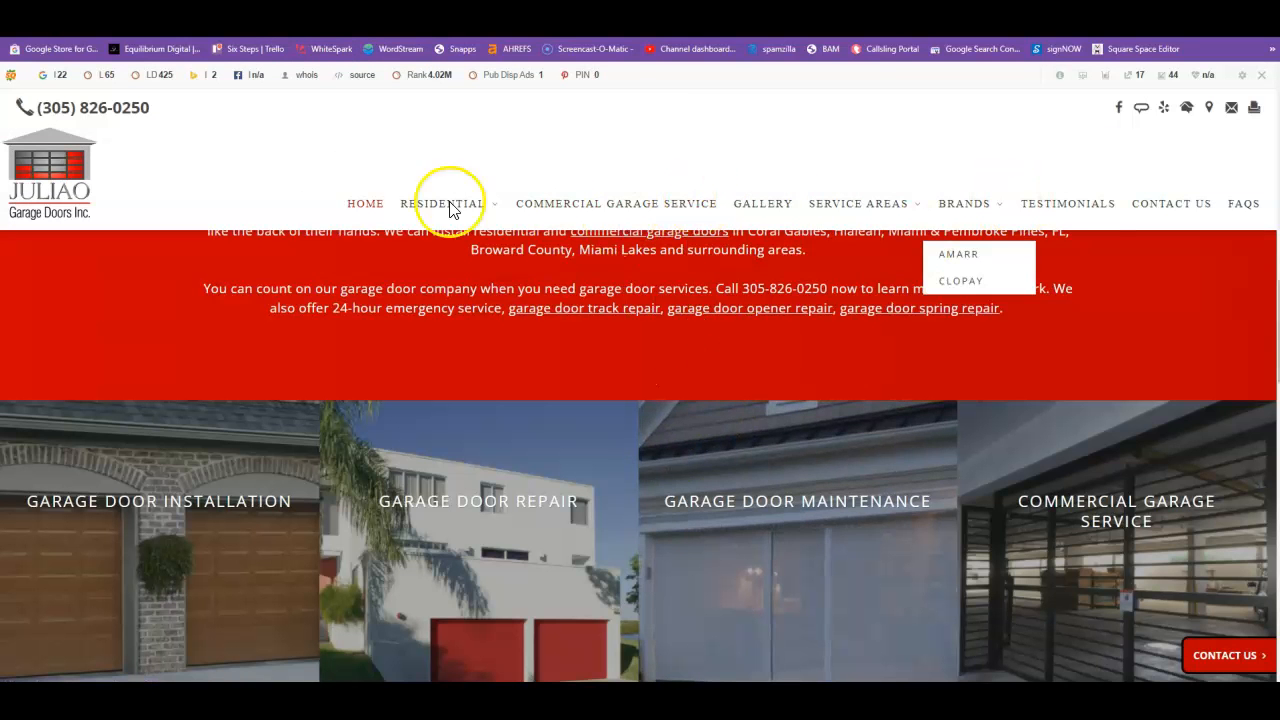
pyautogui.scroll(-3)
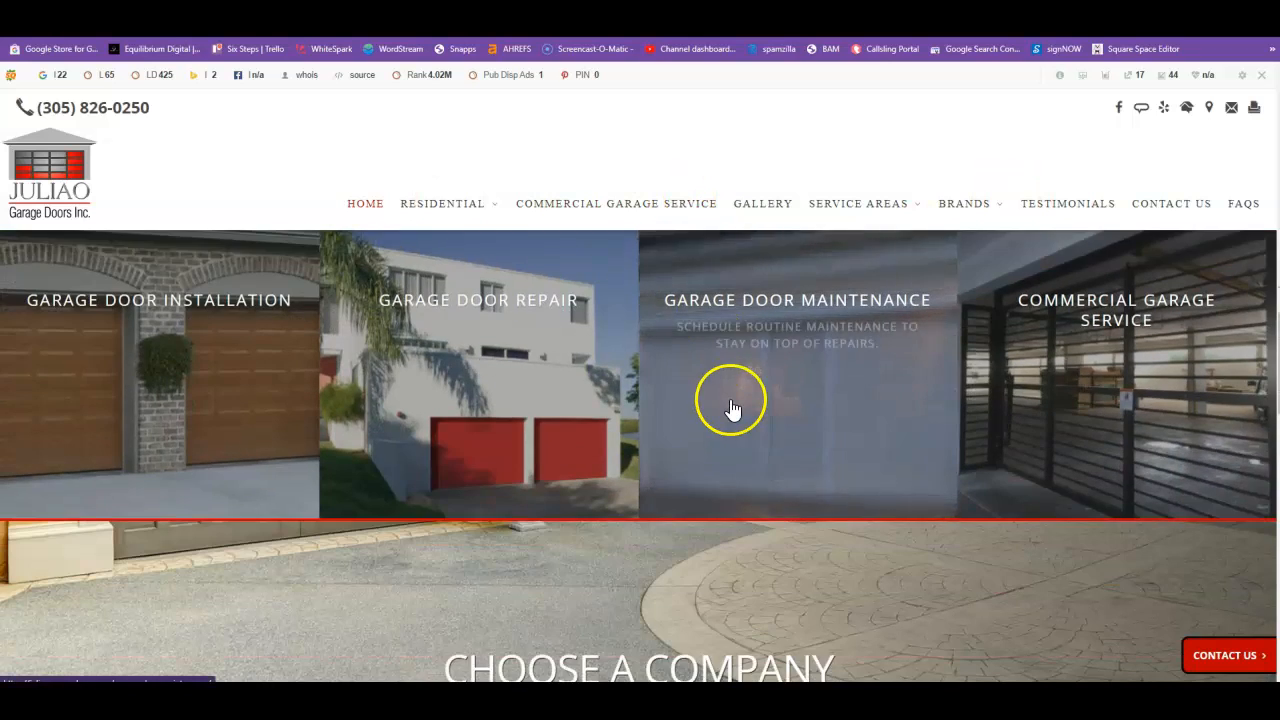
pyautogui.scroll(-3)
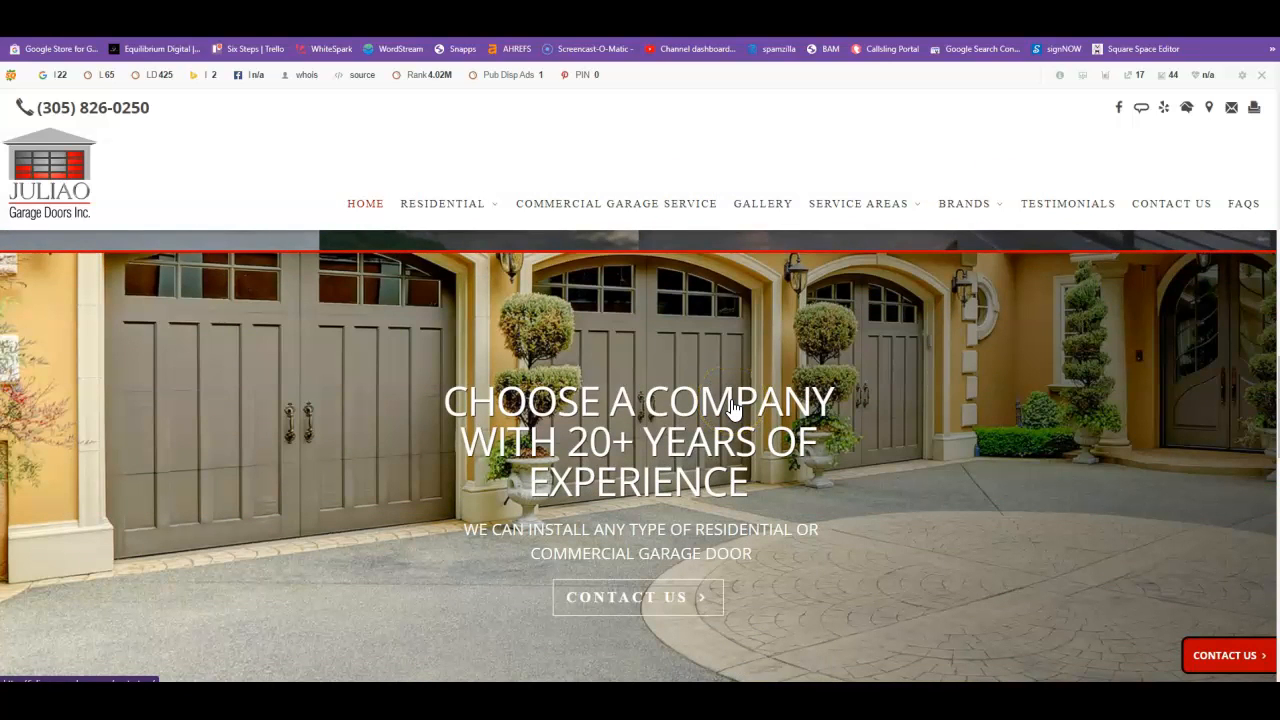
pyautogui.moveTo(736, 412)
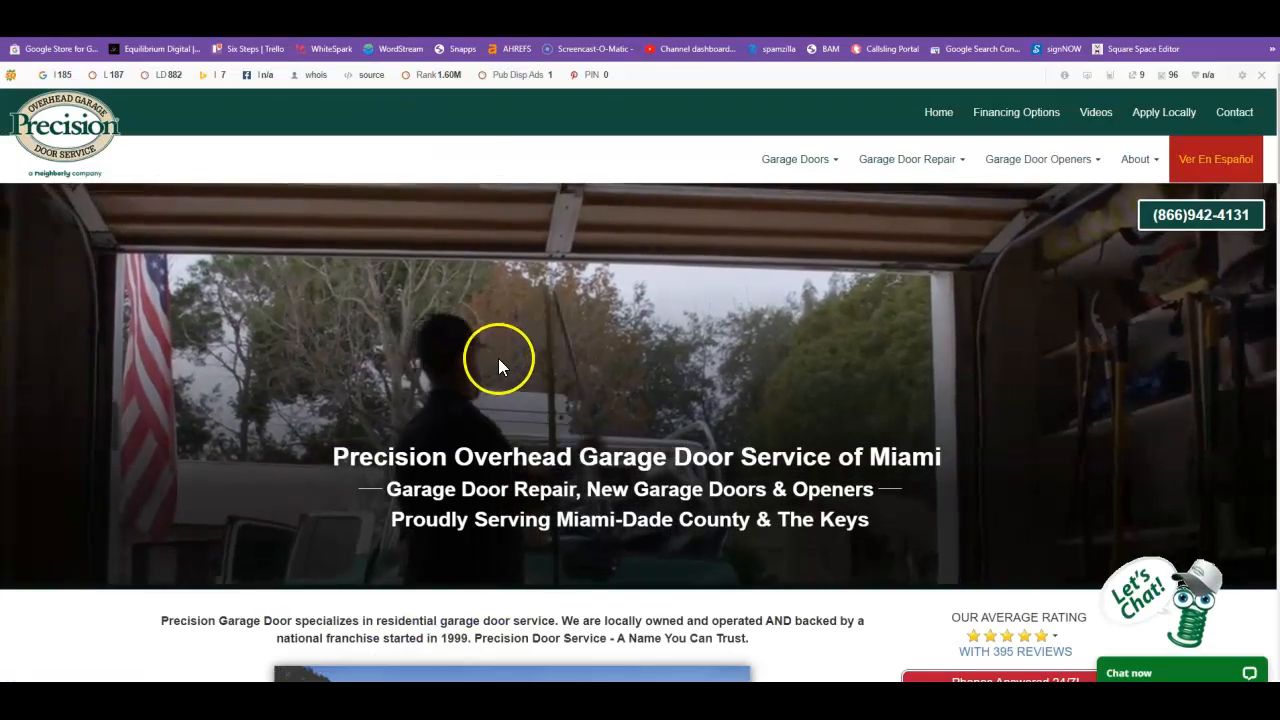
# - Scroll the Precision Garage Door homepage down to its Garage Door Repair section
pyautogui.scroll(-3)
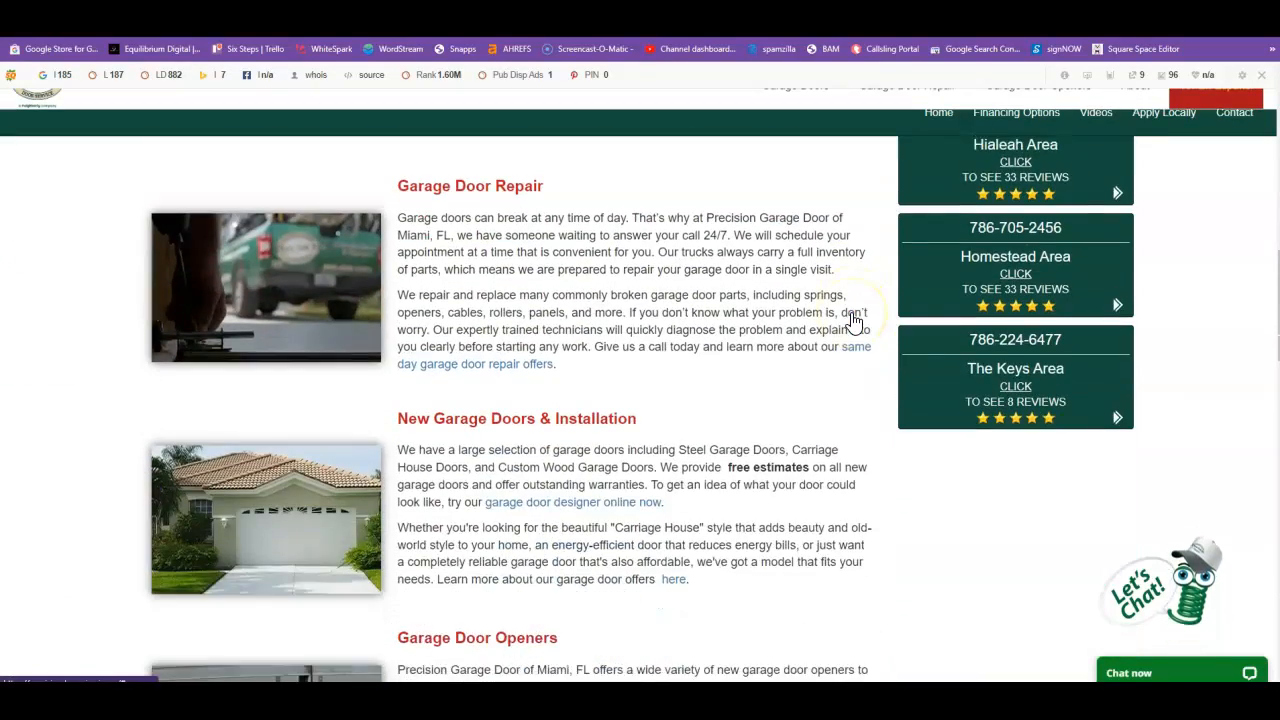
pyautogui.scroll(-3)
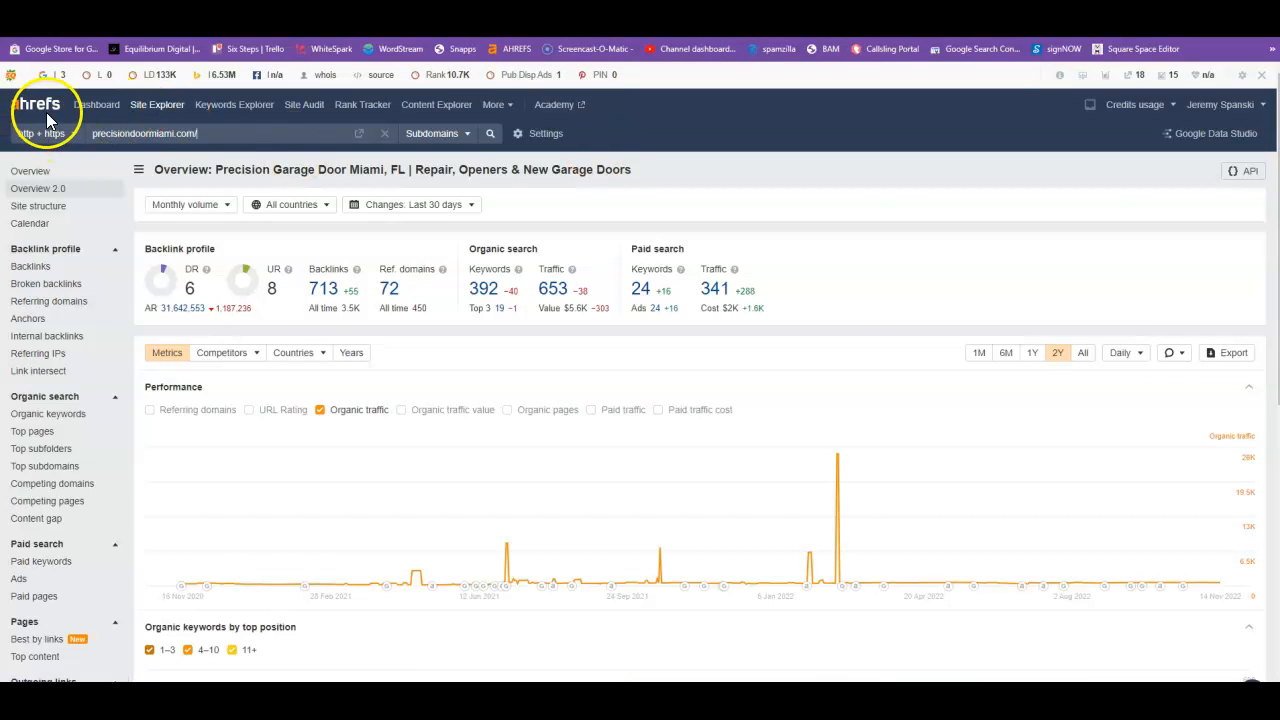
pyautogui.moveTo(44, 74)
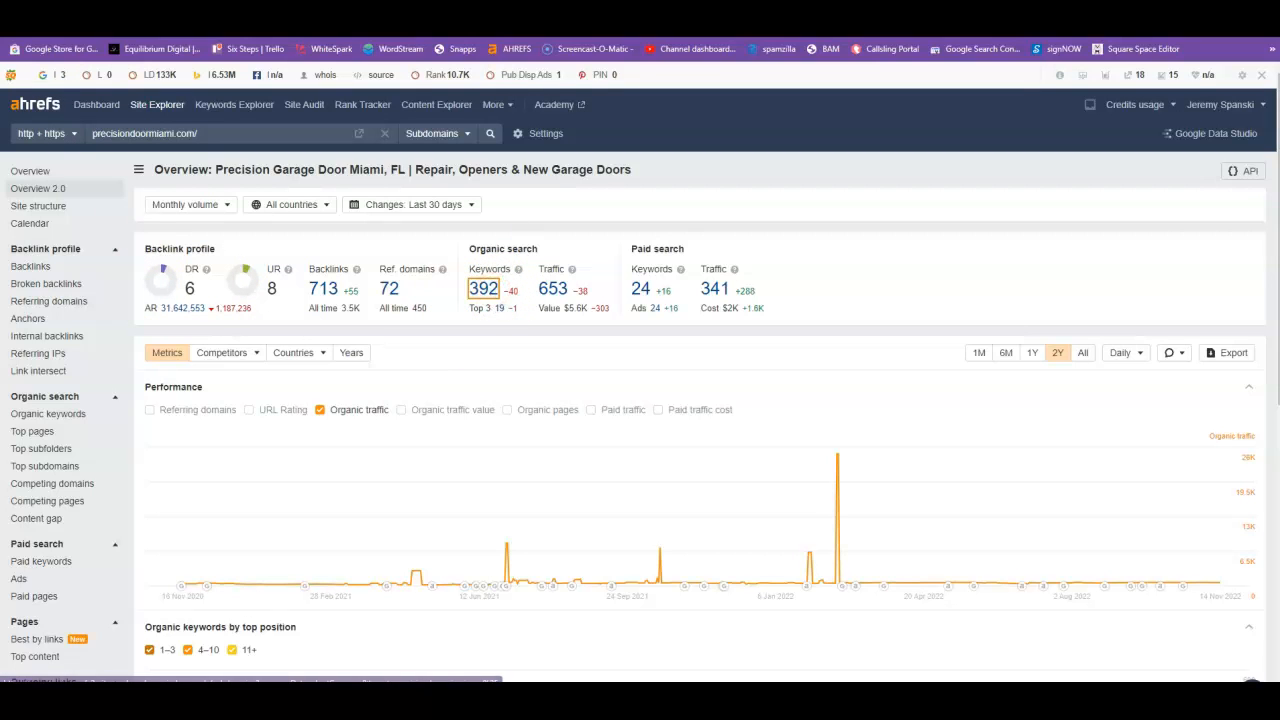
# - View the Precision site's 372 organic keywords led by 'garage doors miami', then return to the overview
pyautogui.click(48, 412)
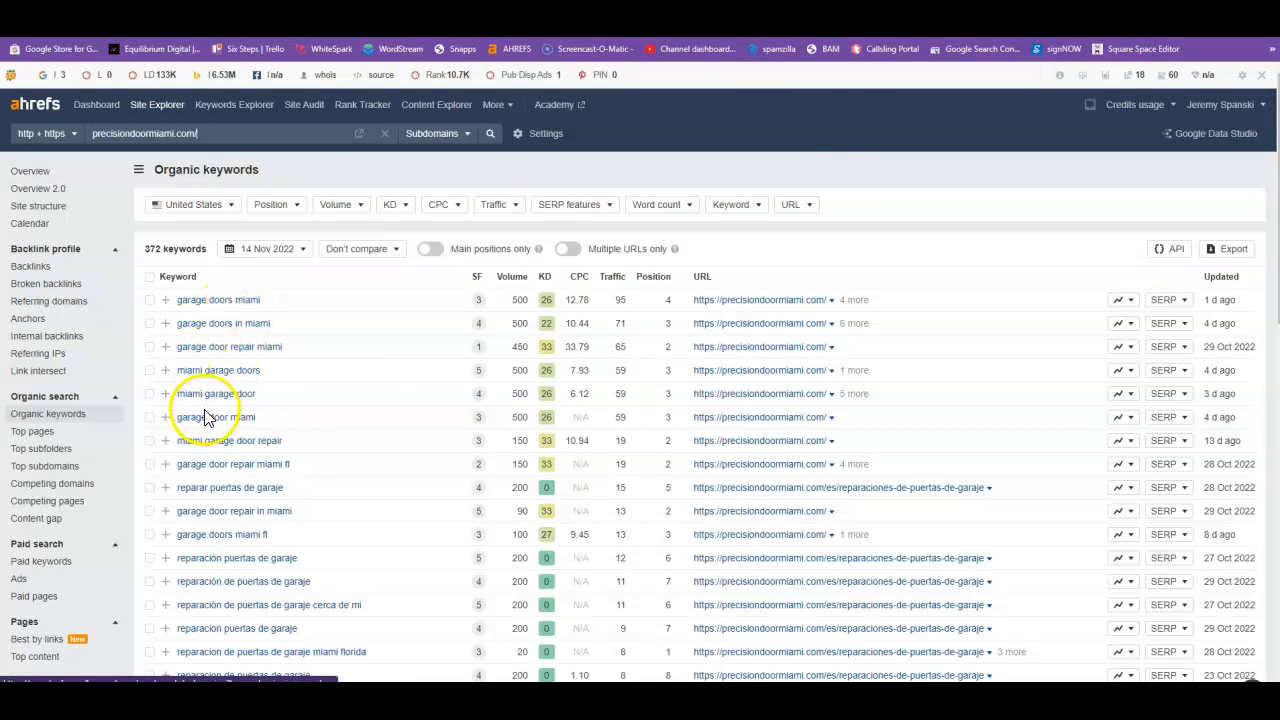
pyautogui.moveTo(310, 384)
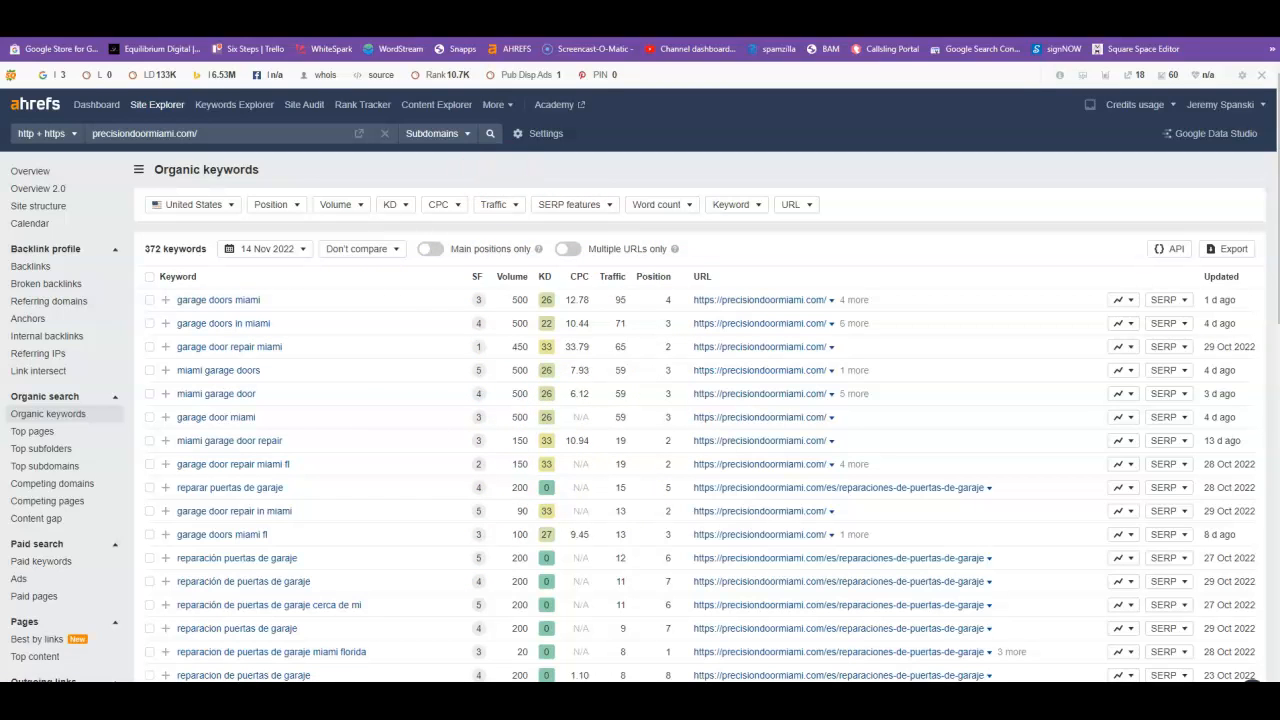
pyautogui.click(30, 170)
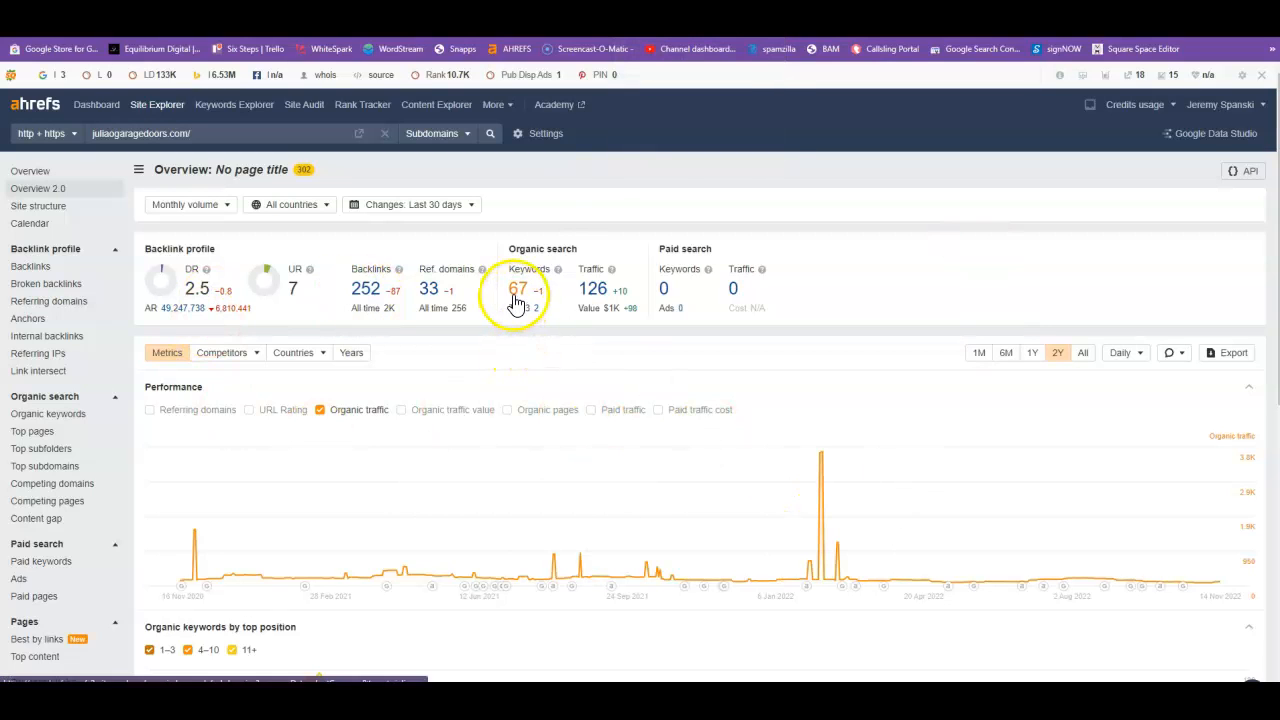
pyautogui.moveTo(820, 504)
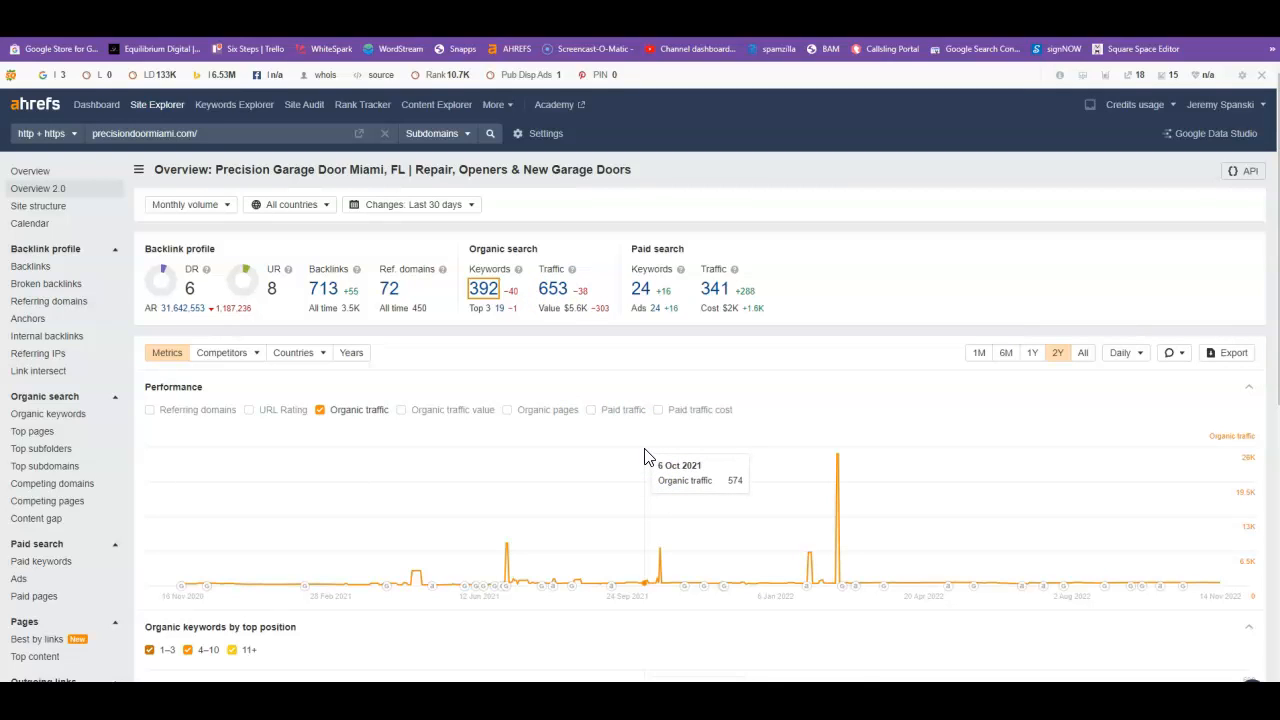
pyautogui.moveTo(598, 362)
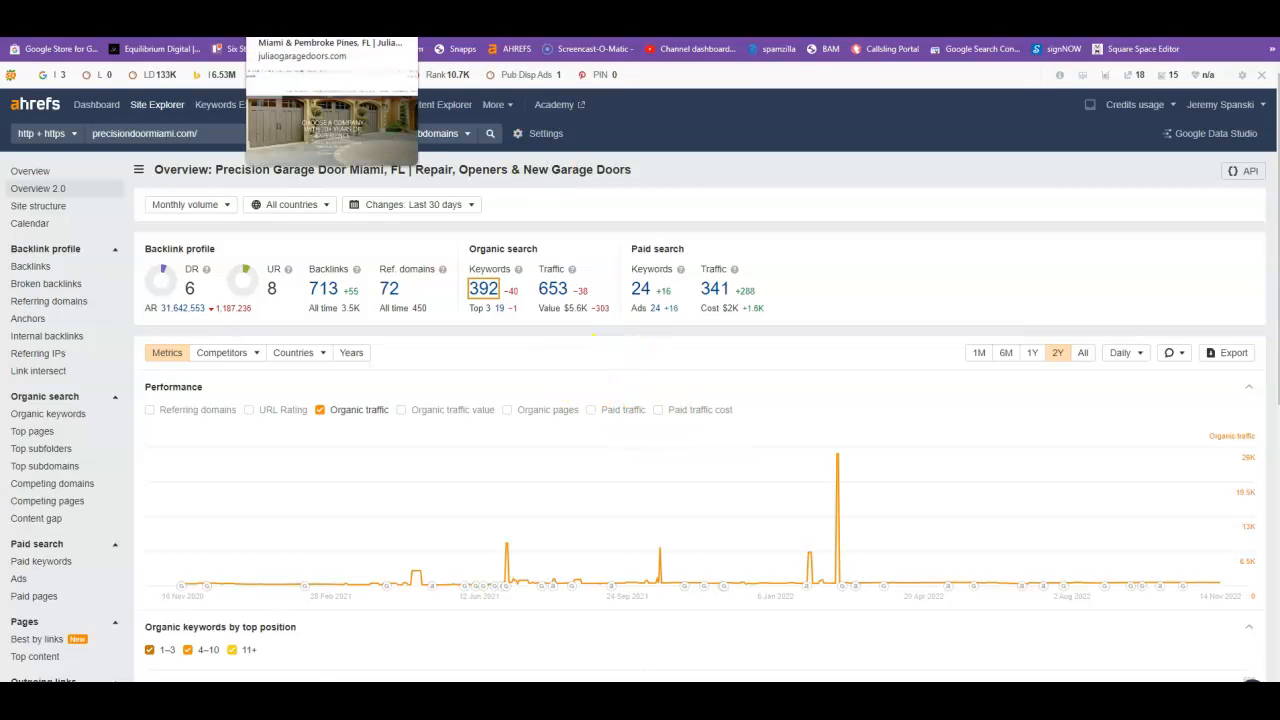
# - Return to the Juliao Garage Doors homepage and scroll to the footer badges and back up
pyautogui.click(330, 48)
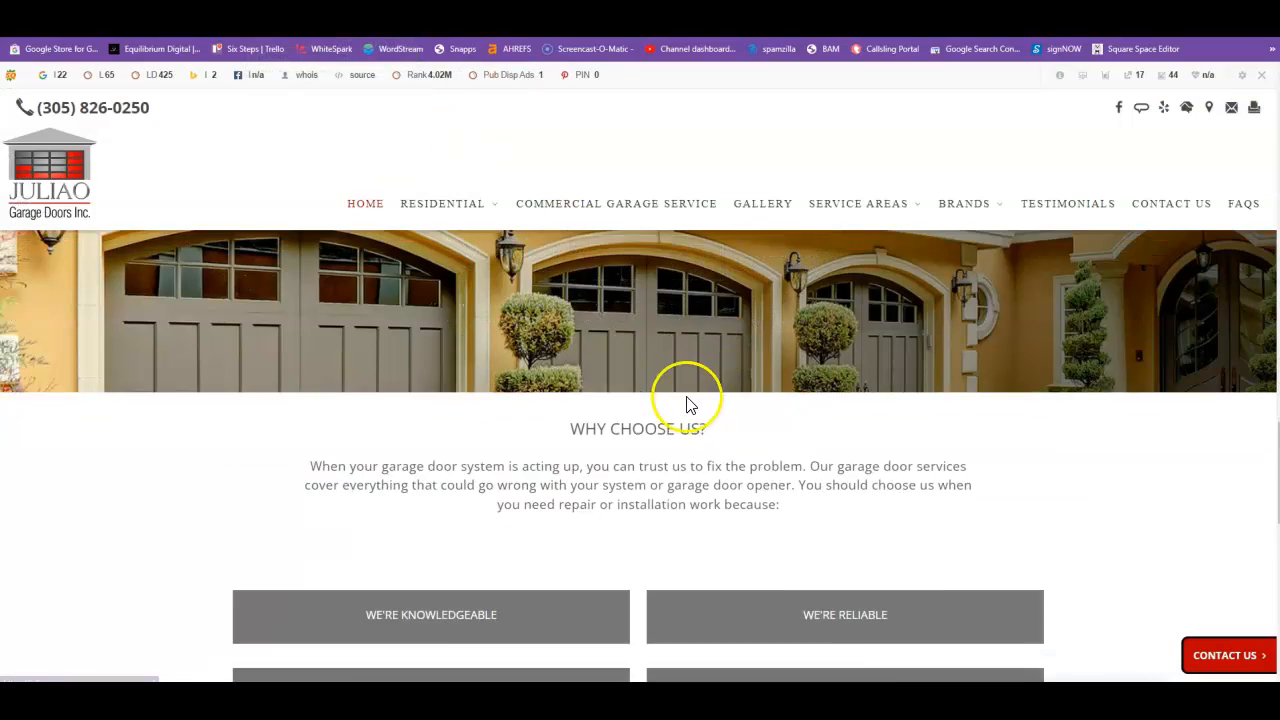
pyautogui.scroll(-3)
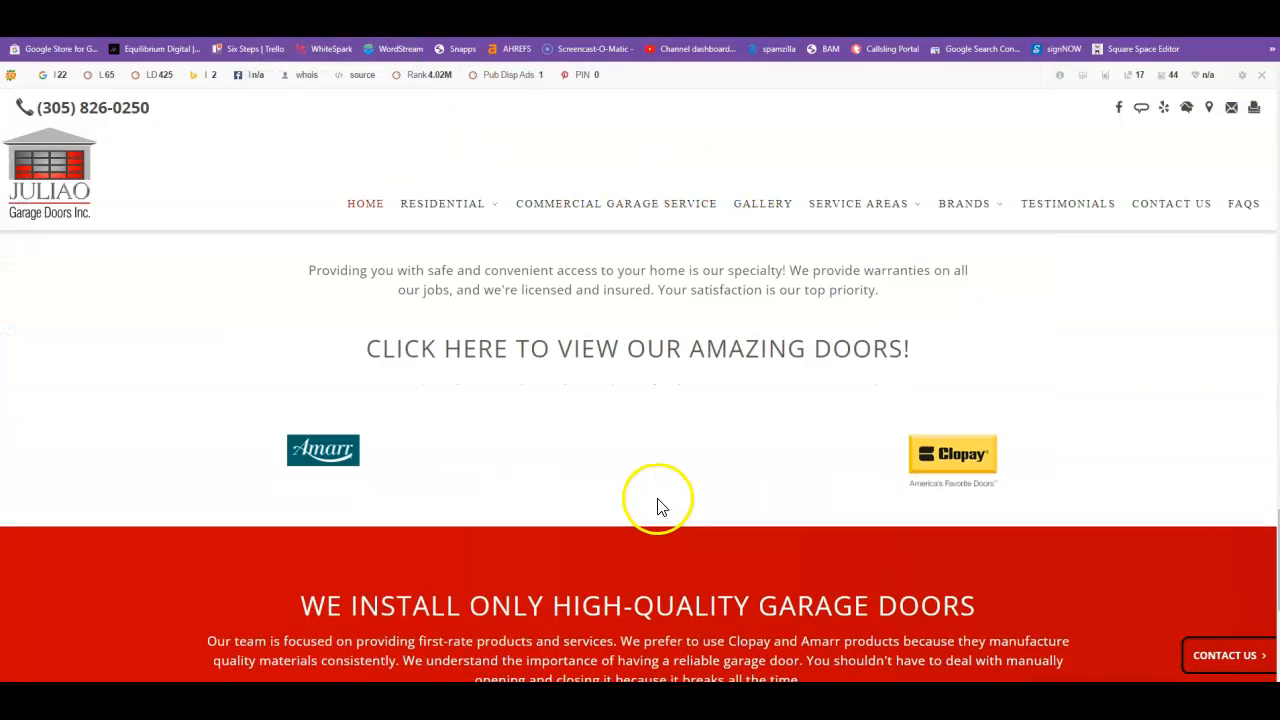
pyautogui.scroll(-3)
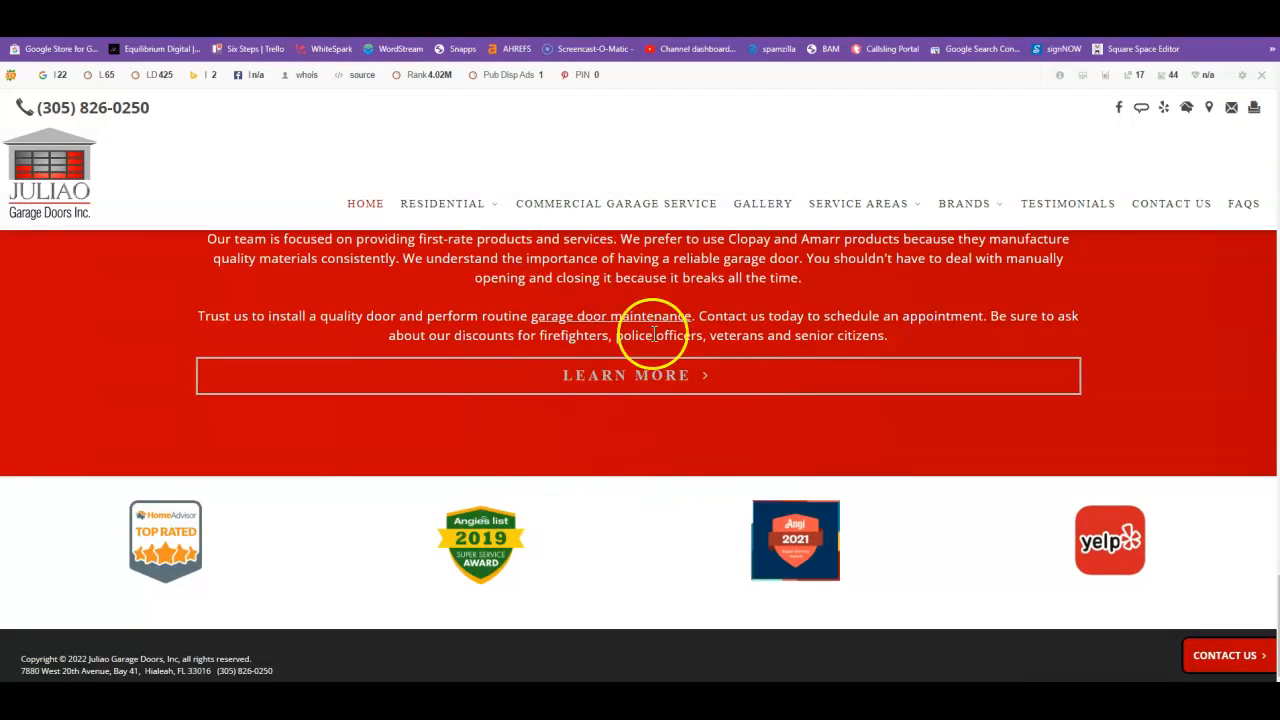
pyautogui.scroll(-3)
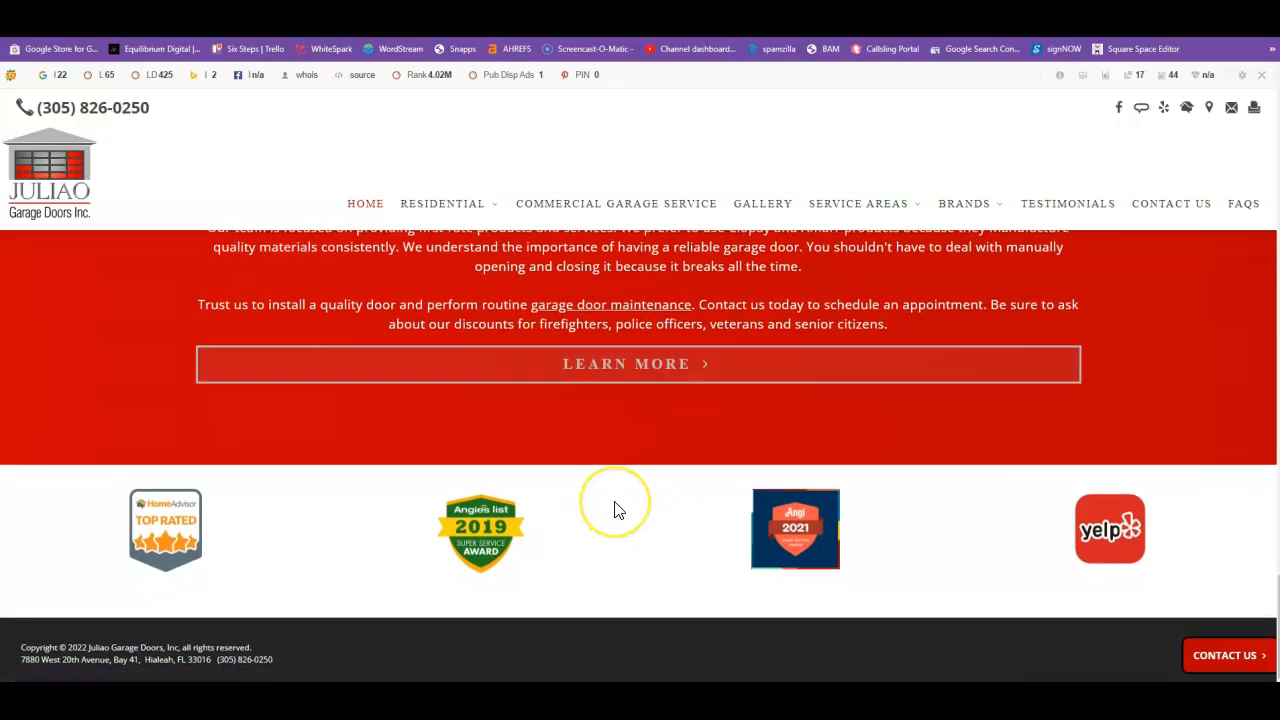
pyautogui.scroll(3)
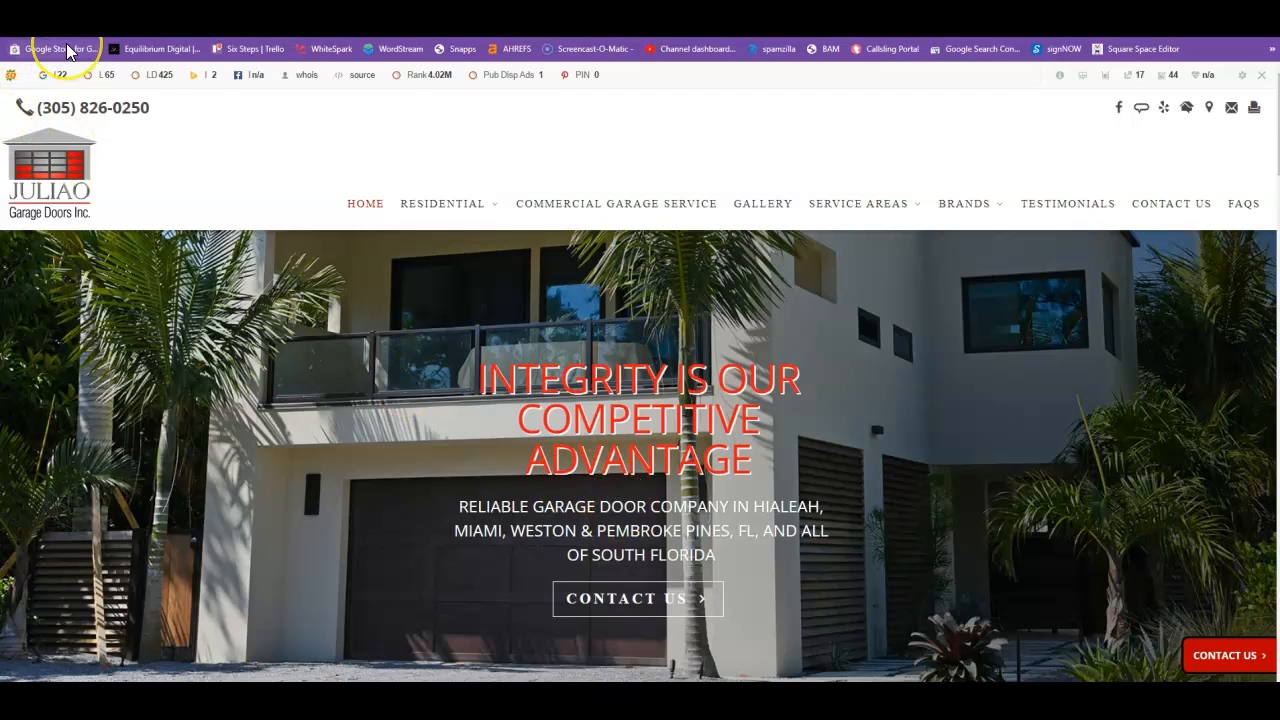
pyautogui.moveTo(56, 48)
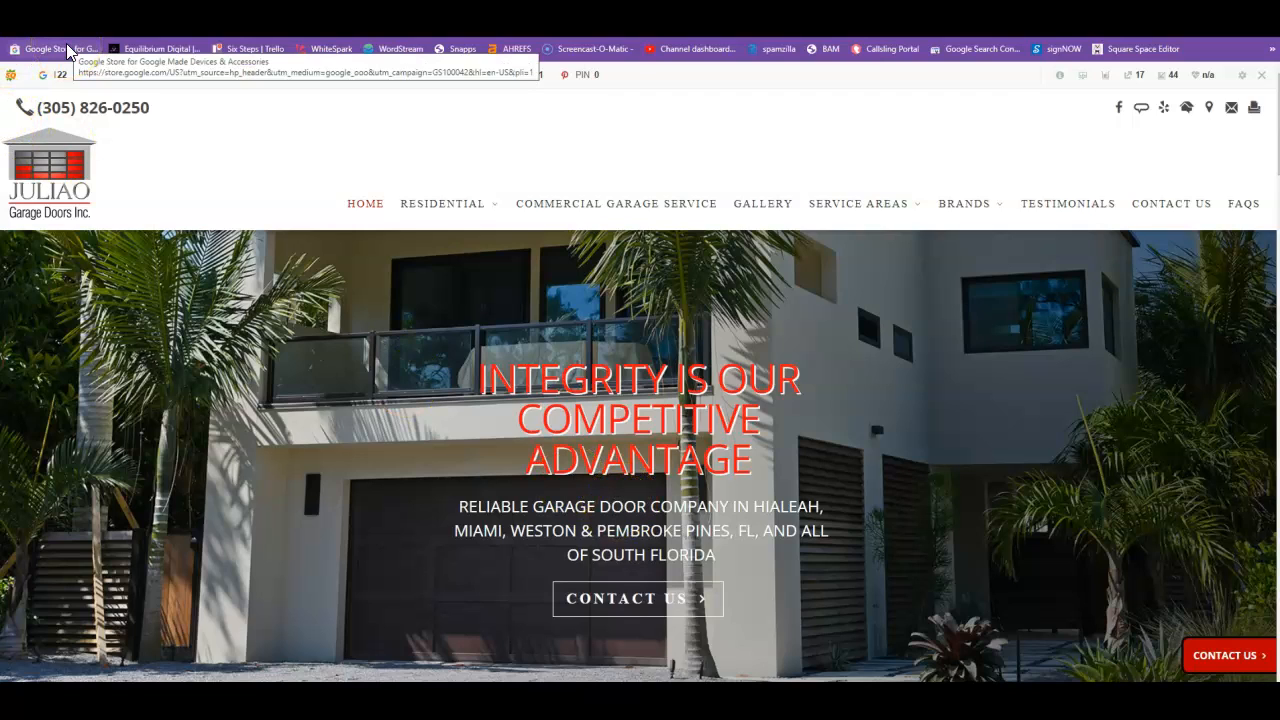